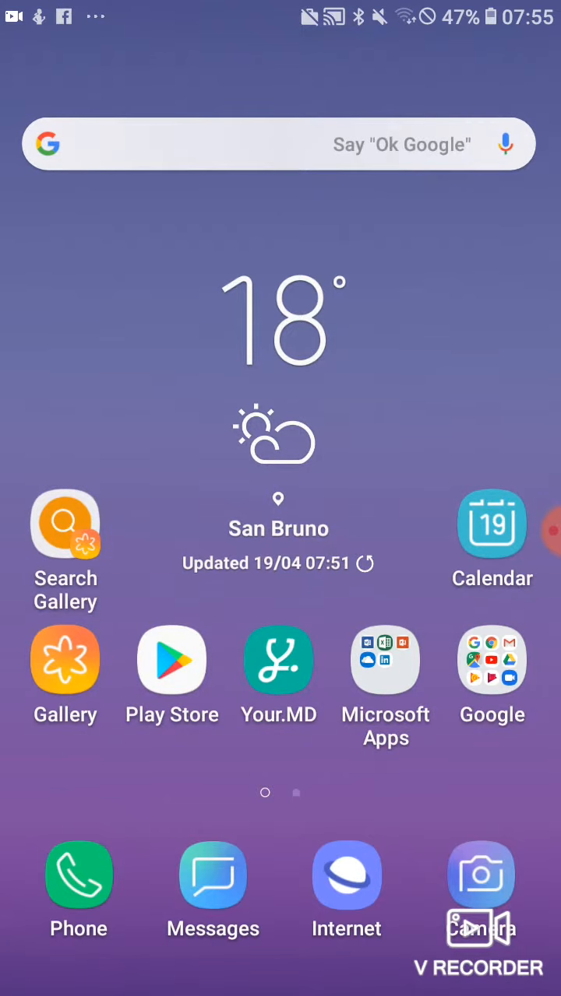
Swipe from the main weather-widget page to the second home screen page of apps
scroll(left, 3)
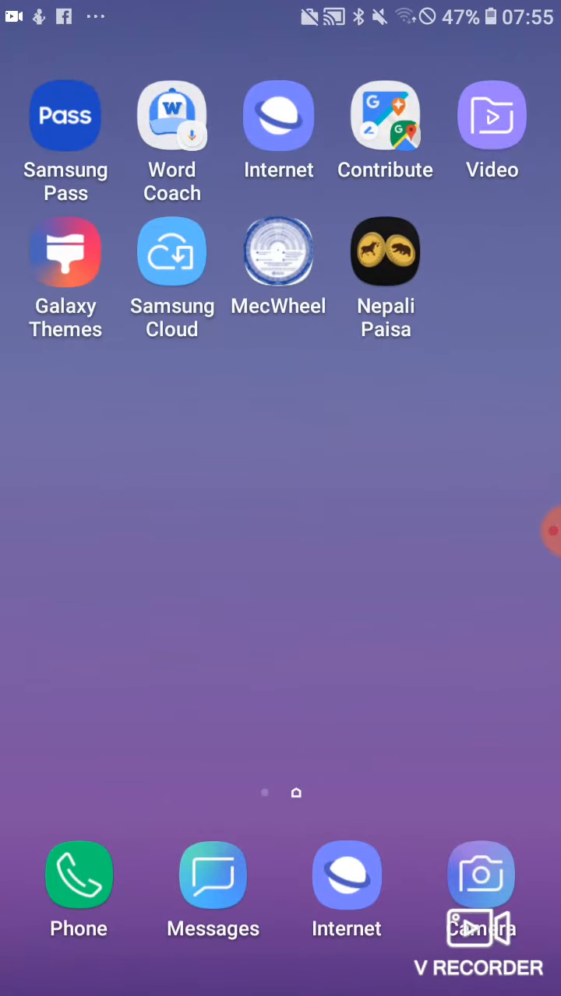
scroll(left, 3)
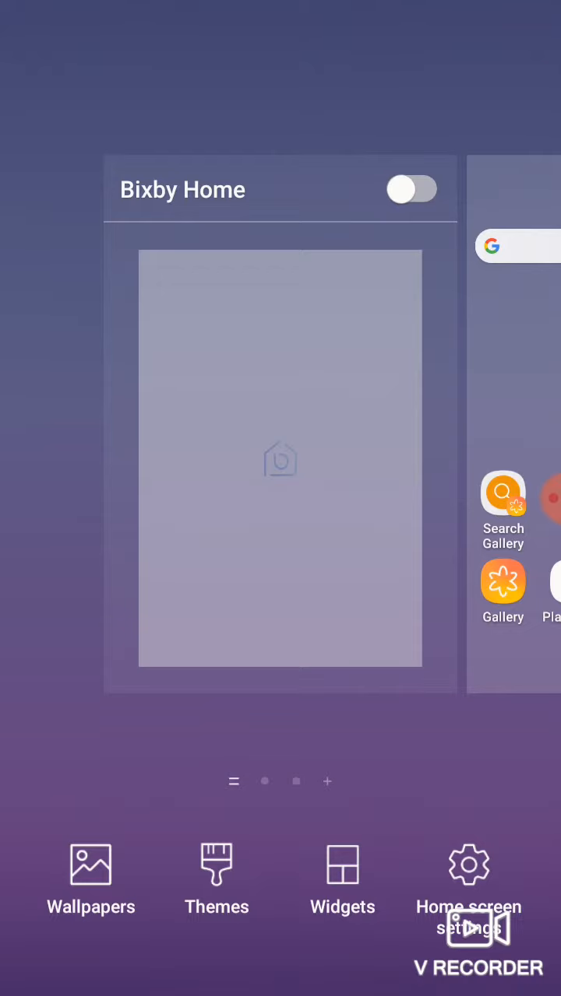
Switch on the Bixby Home toggle in home screen edit mode
click(411, 189)
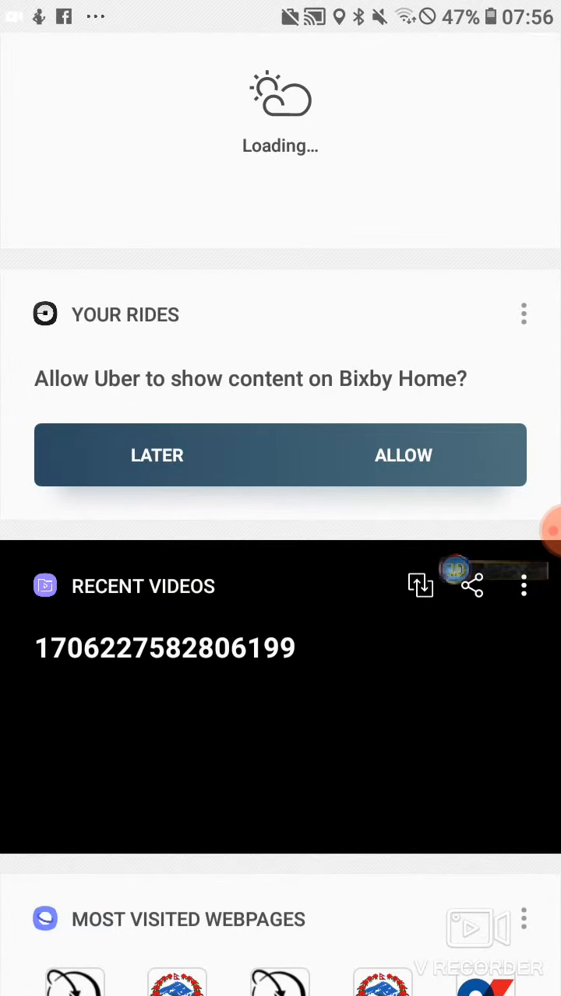
Scroll the Bixby Home feed past the YouTube, Samsung Music and Gallery cards to Today's Activity
scroll(down, 3)
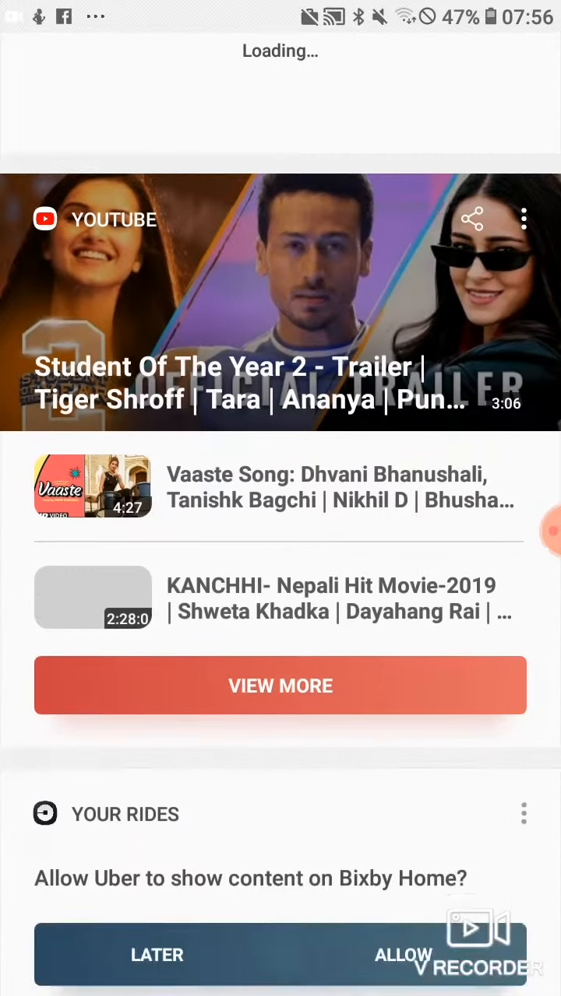
scroll(down, 3)
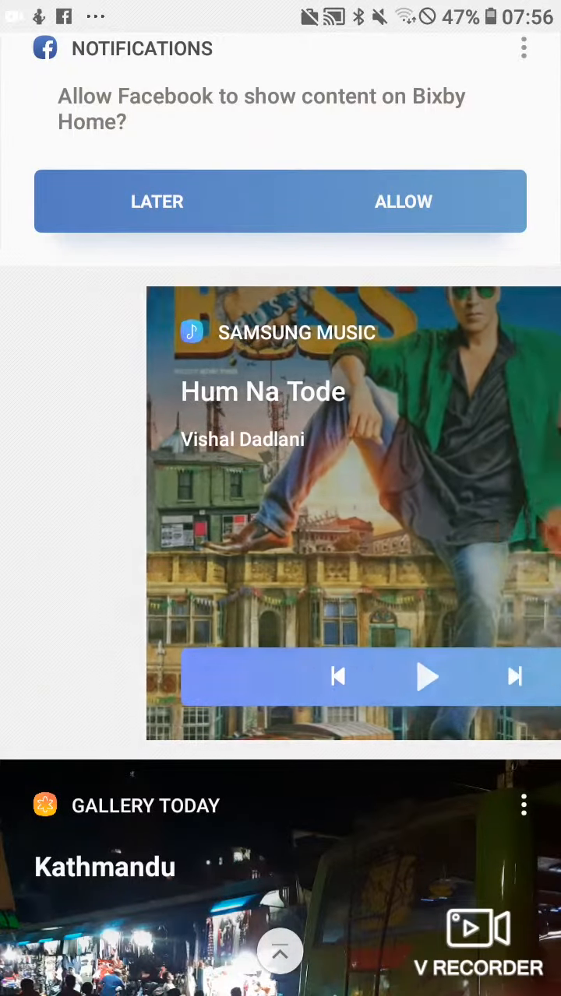
scroll(down, 3)
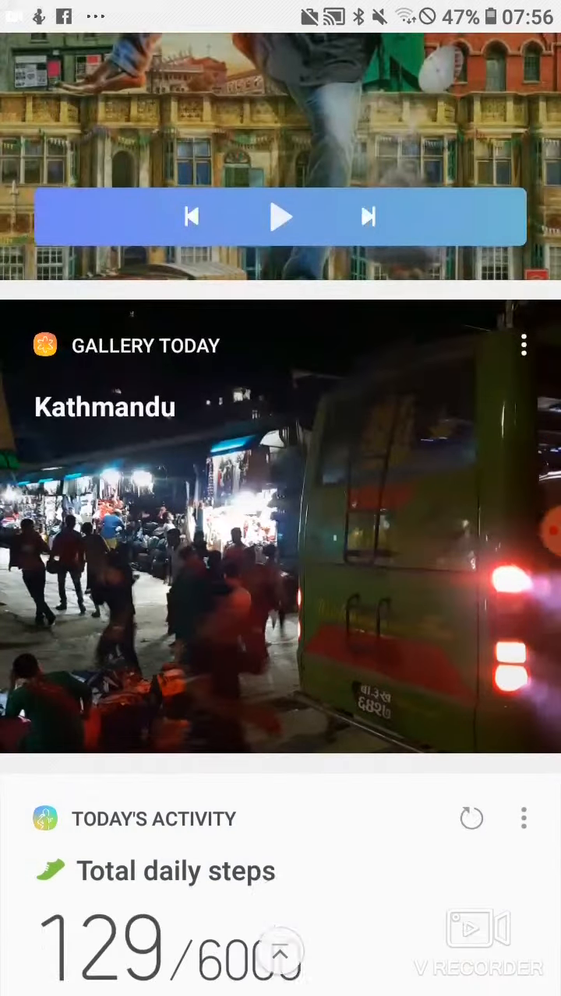
scroll(down, 3)
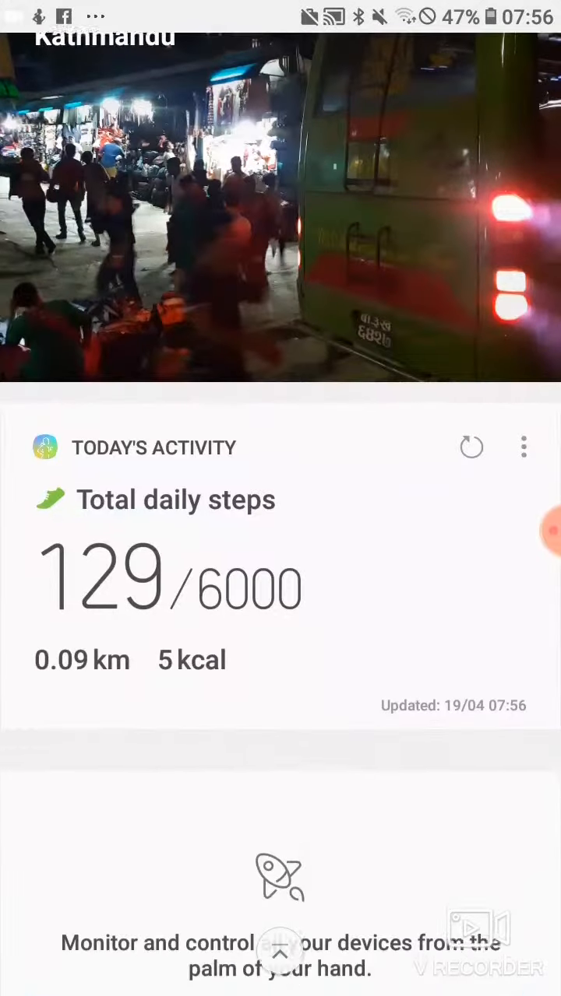